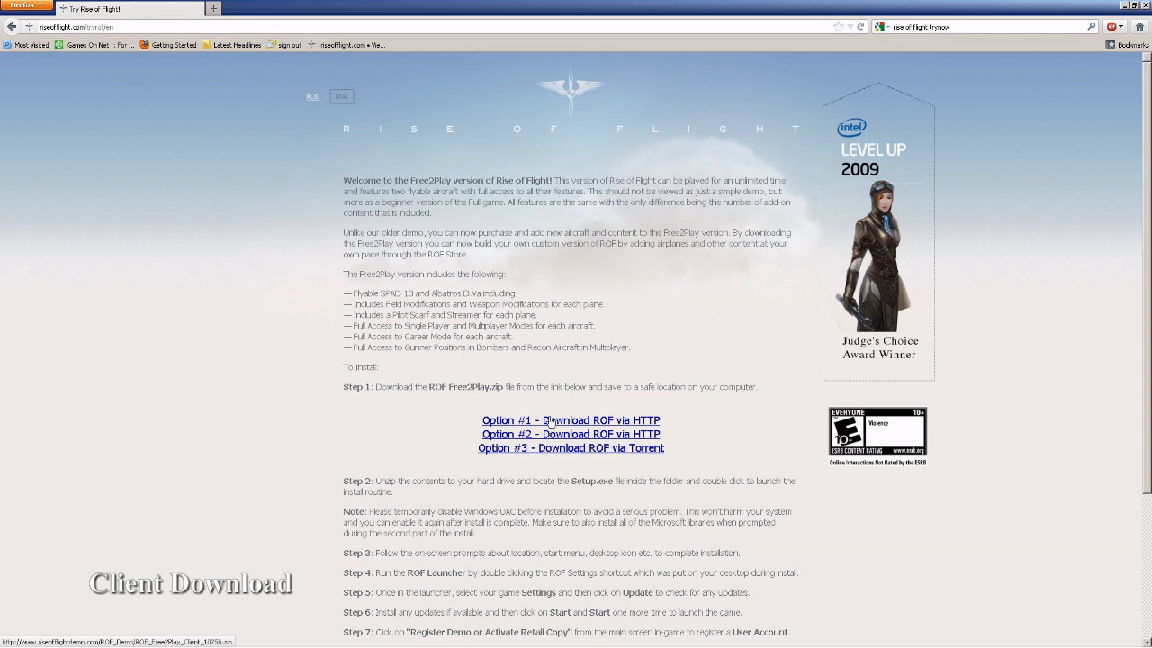
# Download the ROF client archive via the HTTP option and save the file to disk
pyautogui.click(569, 421)
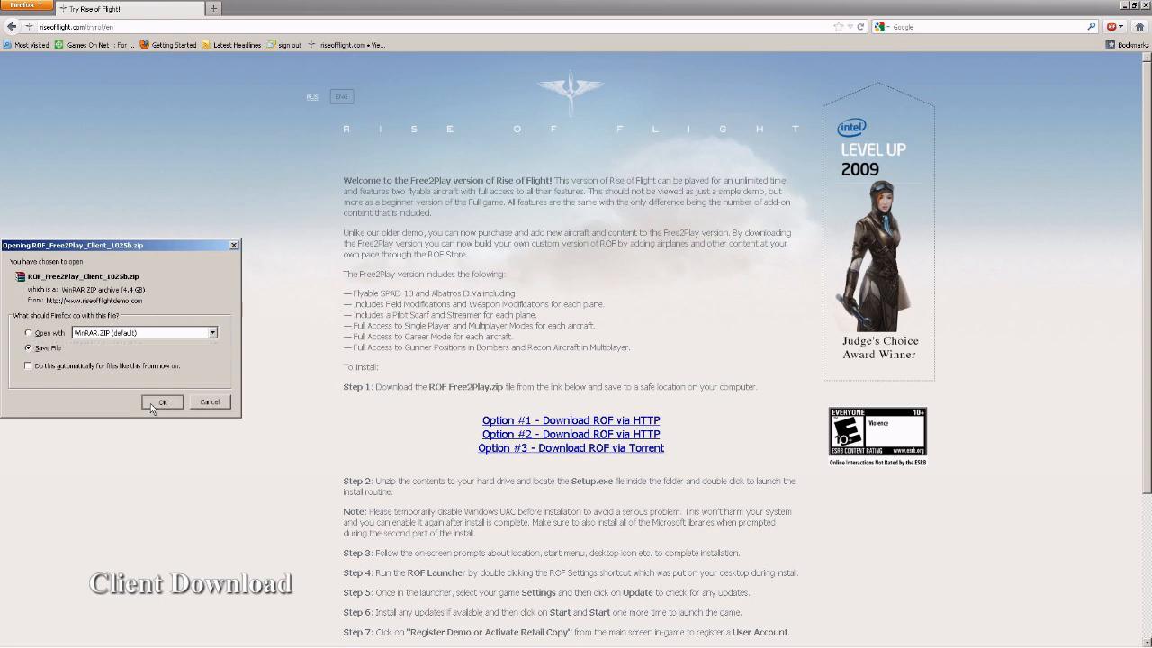
pyautogui.click(162, 401)
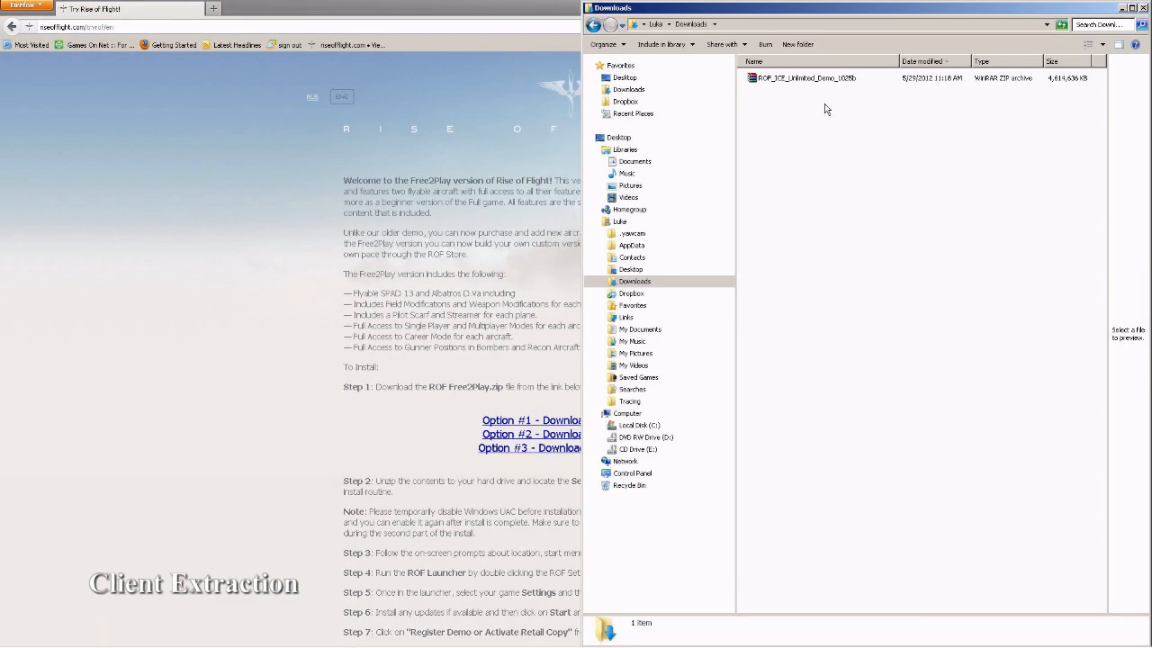
pyautogui.moveTo(795, 103)
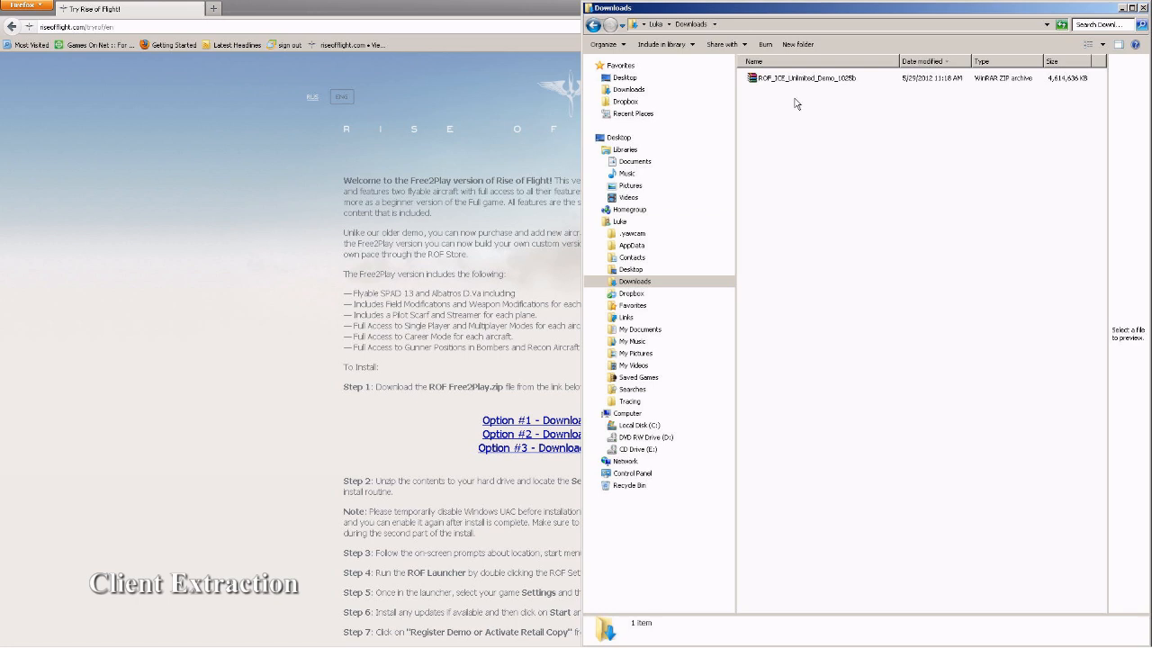
# Choose 'Extract files...' on the downloaded ROF zip in Downloads
pyautogui.rightClick(801, 78)
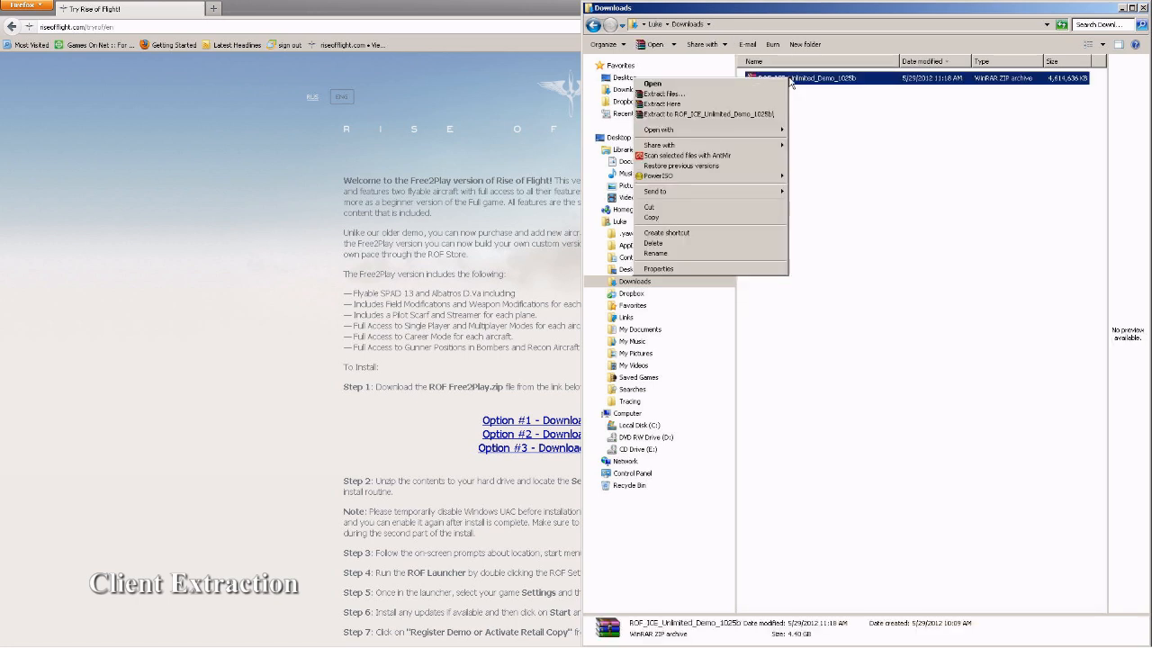
pyautogui.moveTo(693, 97)
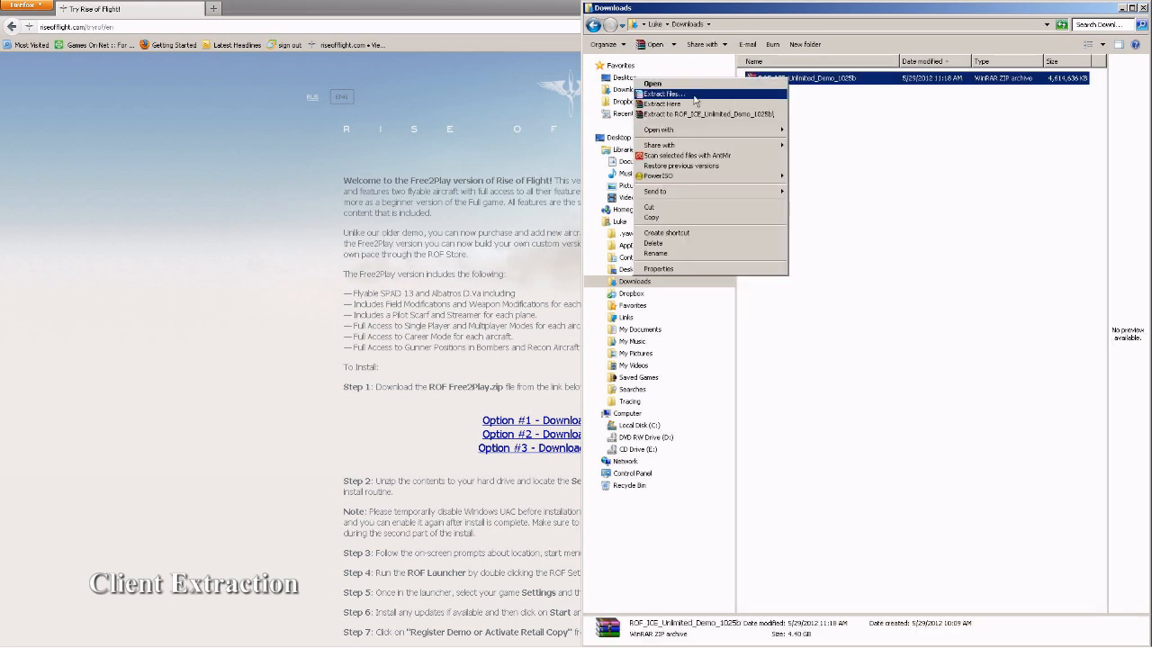
pyautogui.click(698, 101)
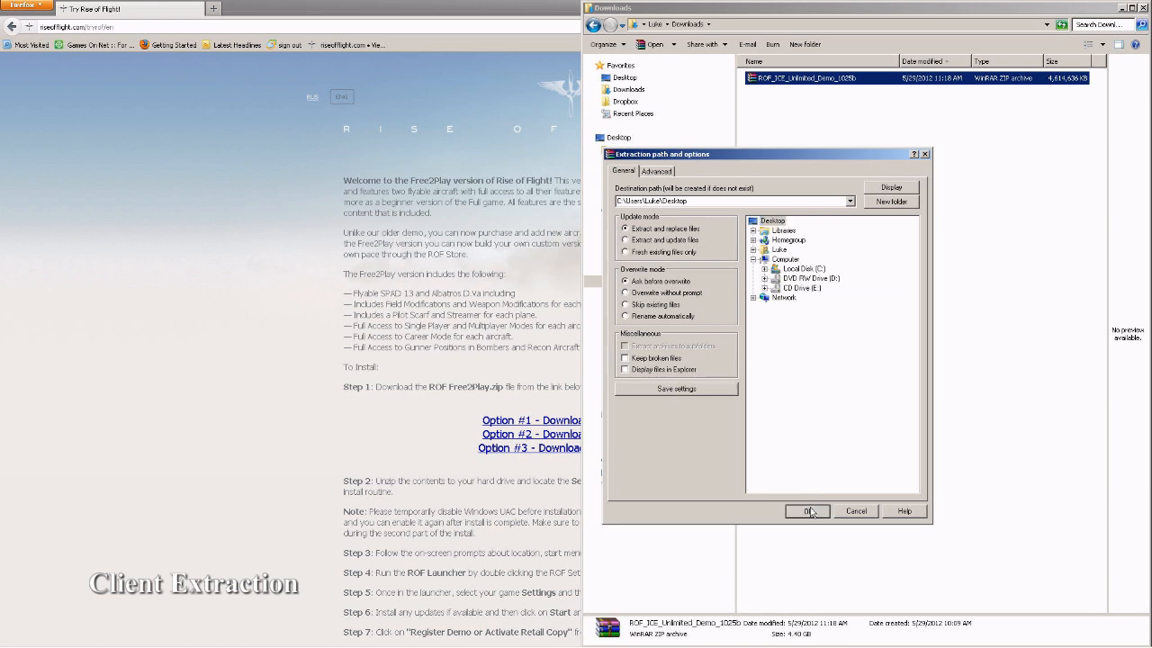
# Start extracting the archive with Desktop kept as the destination
pyautogui.click(806, 511)
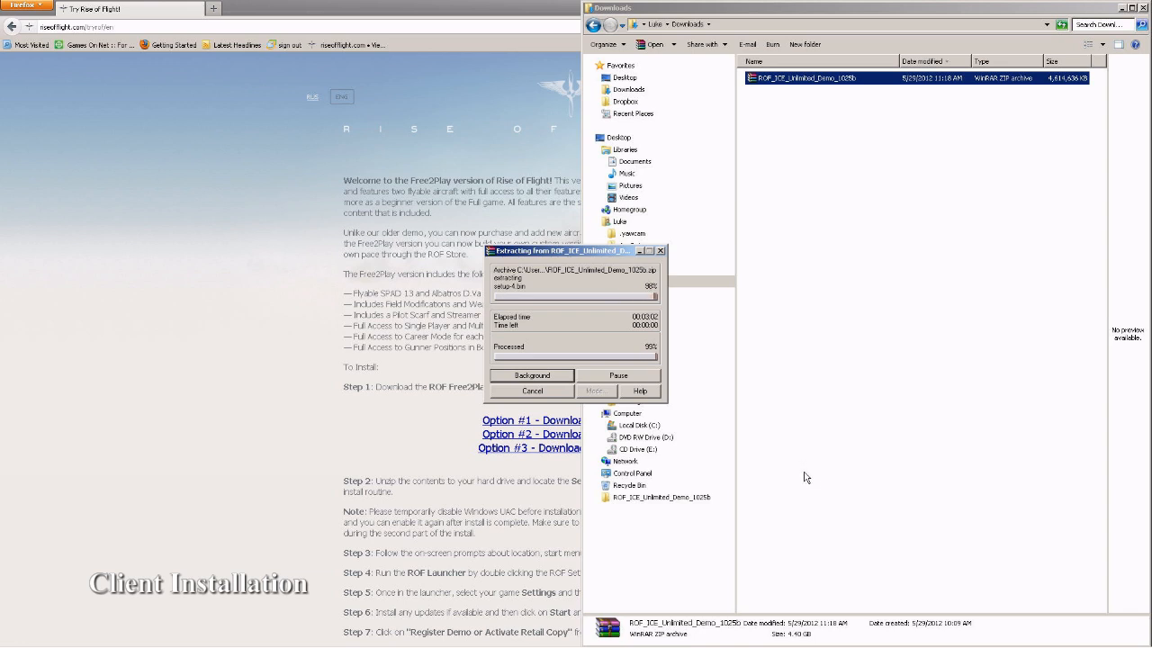
pyautogui.moveTo(763, 315)
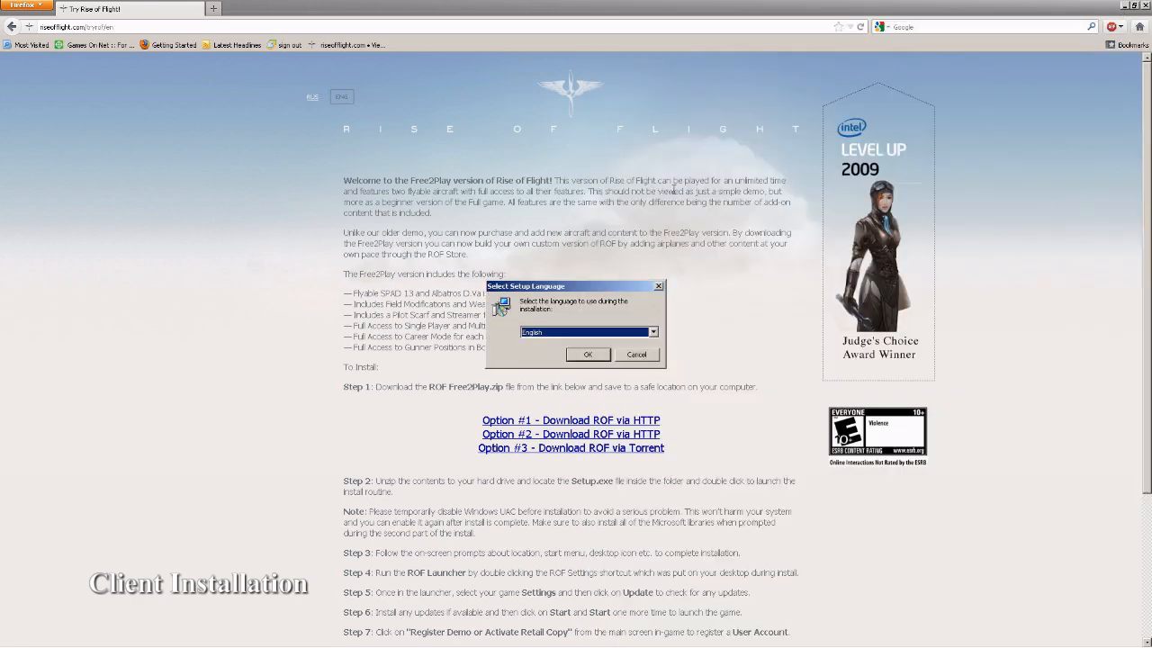
# Keep English as the setup language and continue into the wizard
pyautogui.click(652, 332)
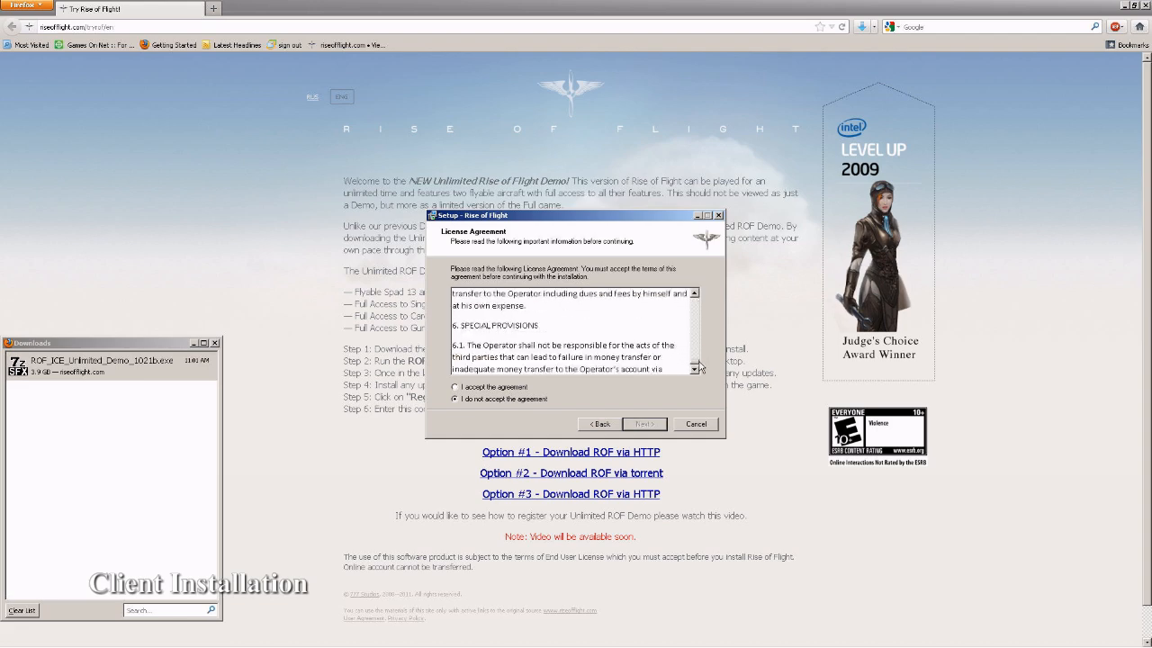
# Accept the license, keep default folder, full components, Start Menu folder and desktop icon, then begin installing
pyautogui.click(643, 425)
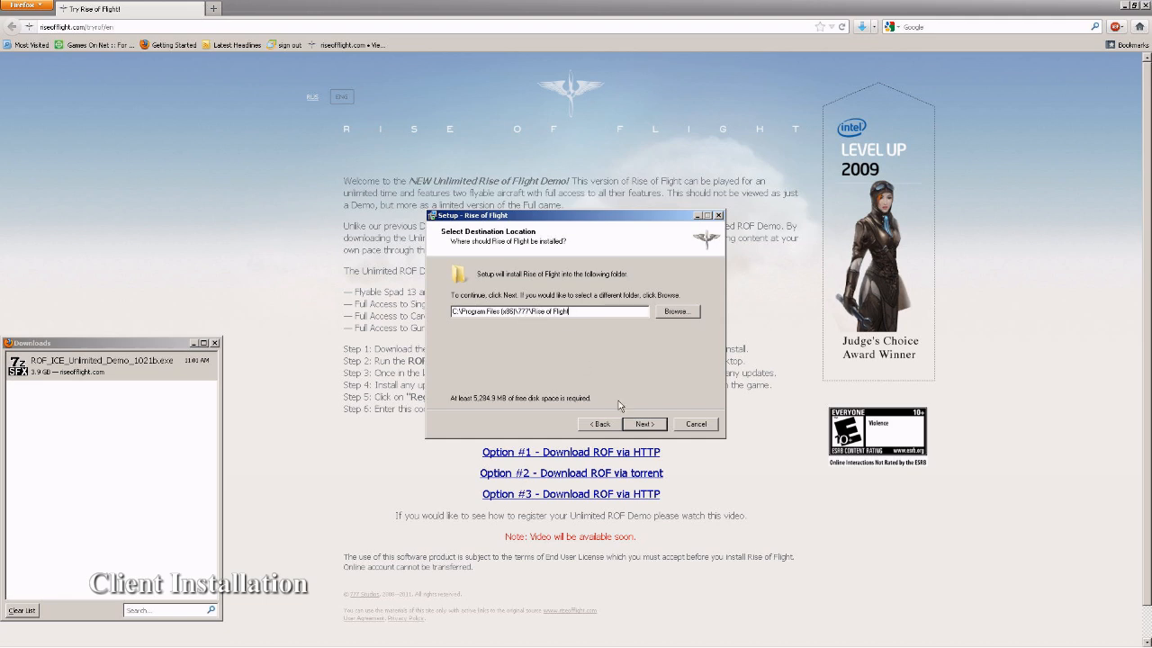
pyautogui.click(643, 425)
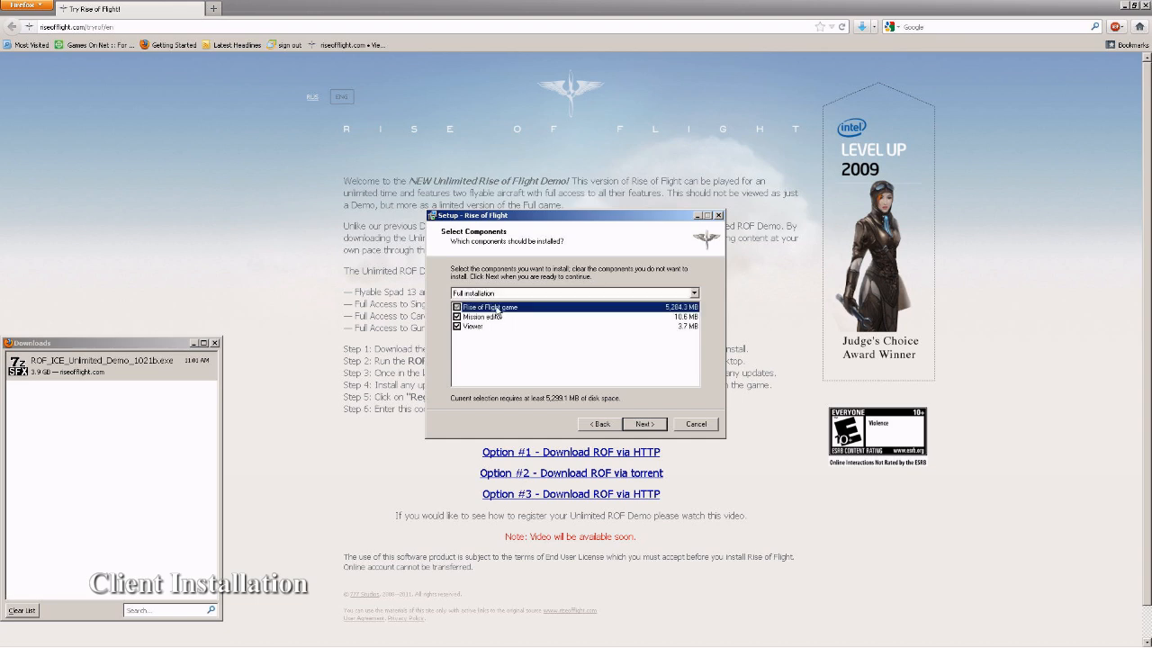
pyautogui.click(457, 317)
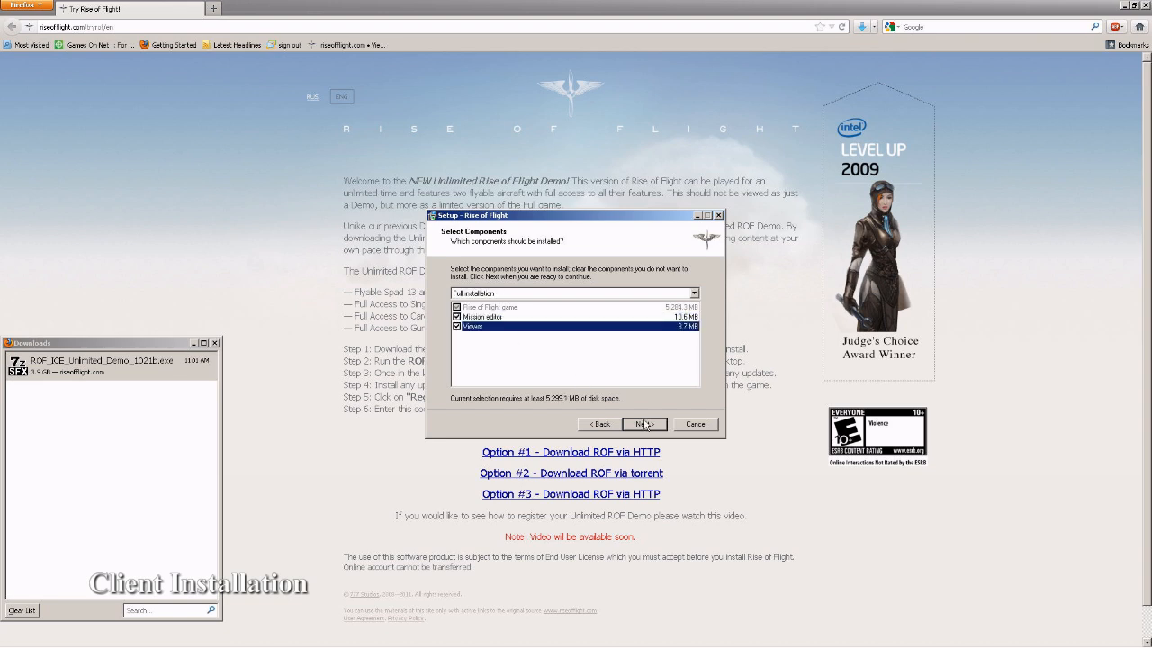
pyautogui.click(643, 425)
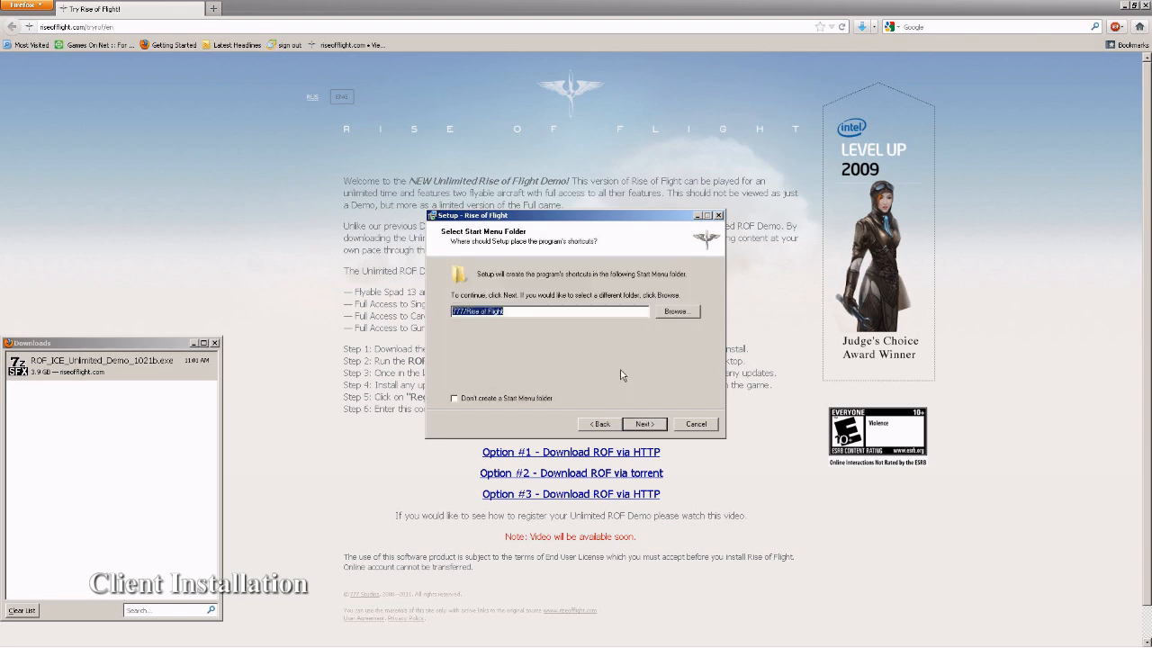
pyautogui.click(644, 425)
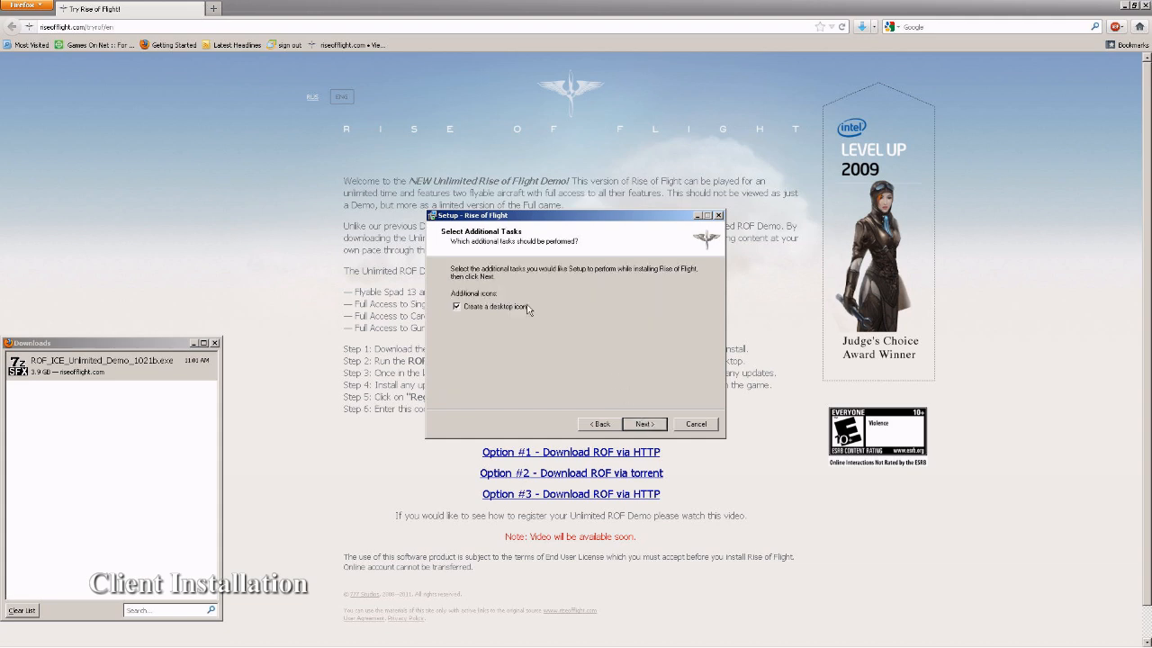
pyautogui.click(644, 425)
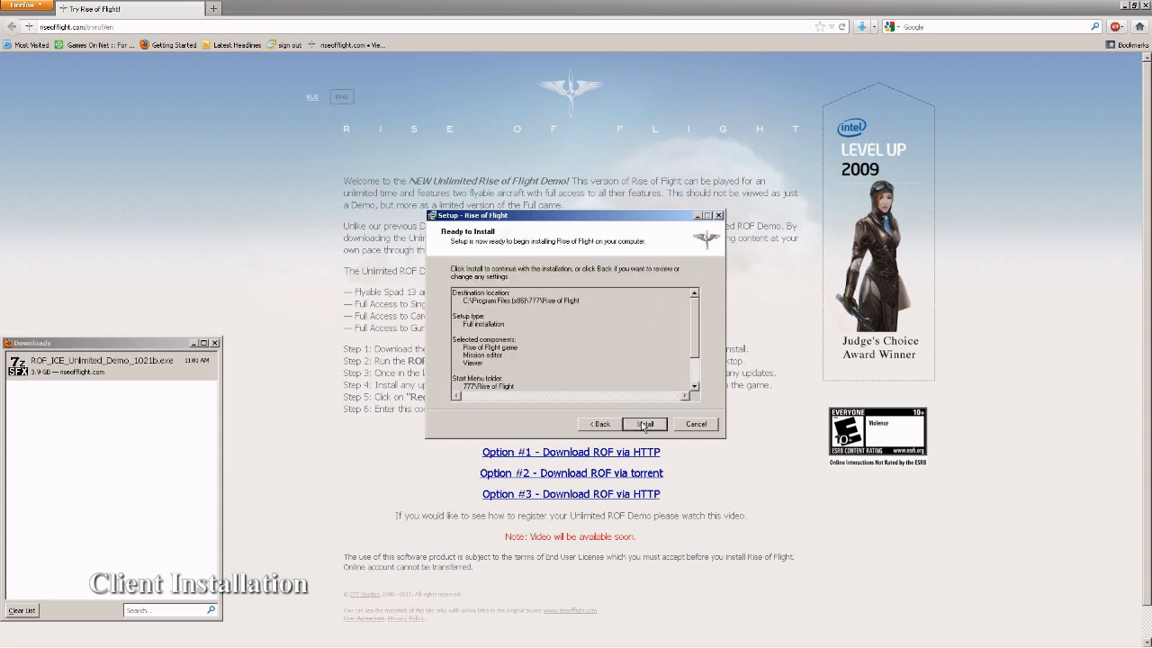
pyautogui.click(645, 425)
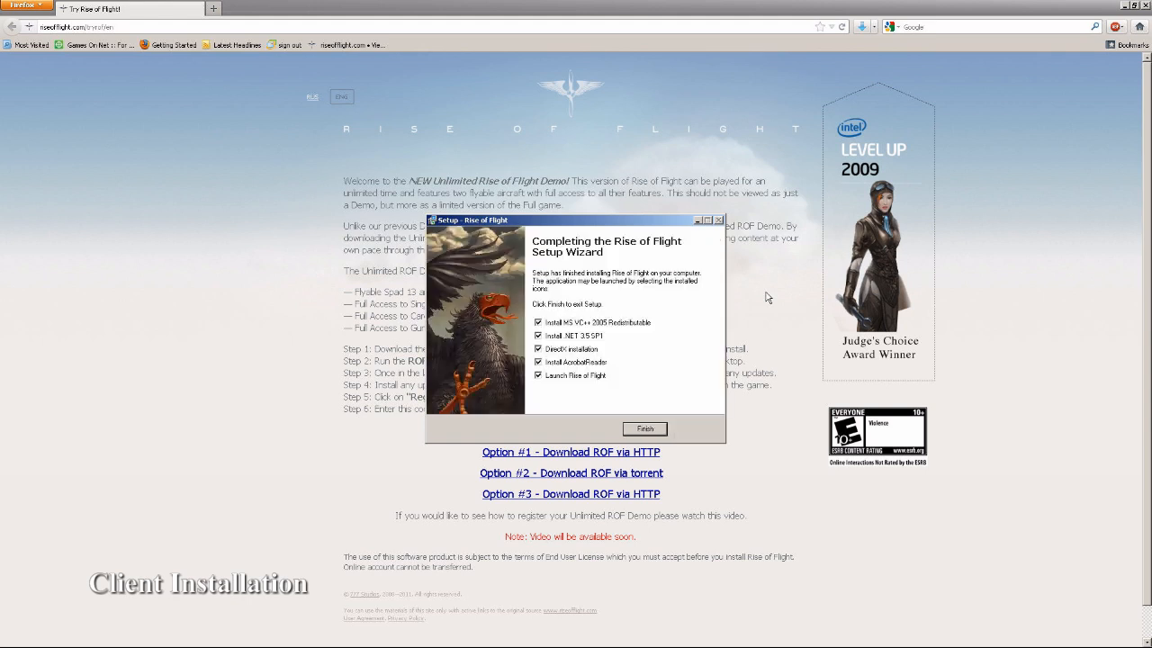
pyautogui.moveTo(644, 292)
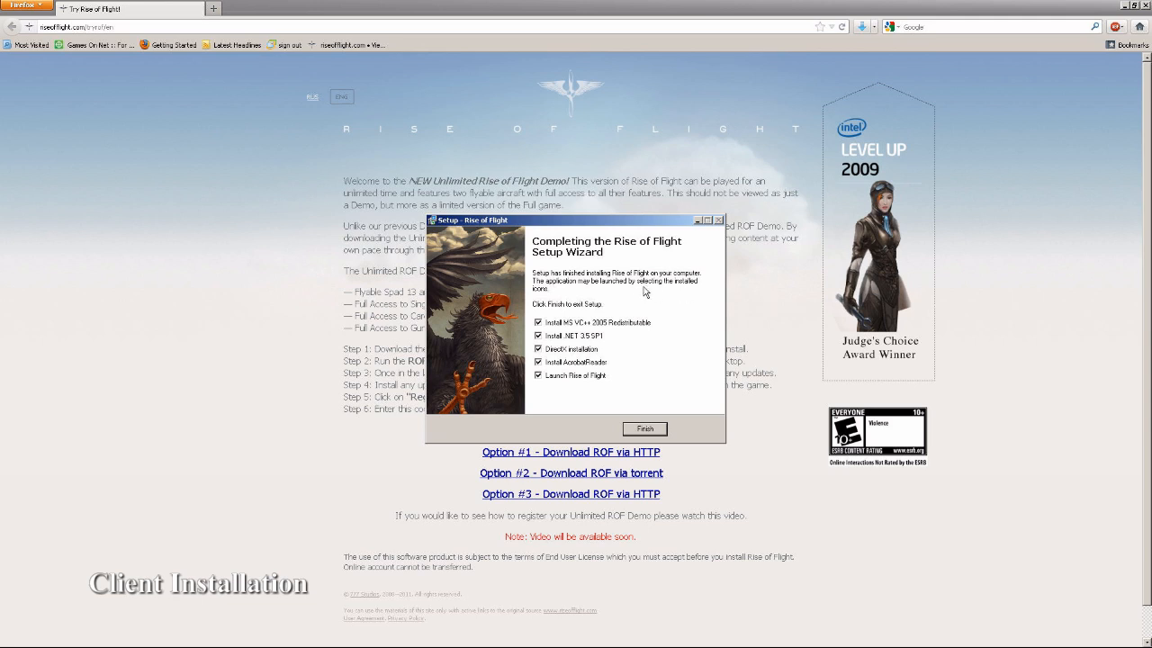
pyautogui.moveTo(635, 291)
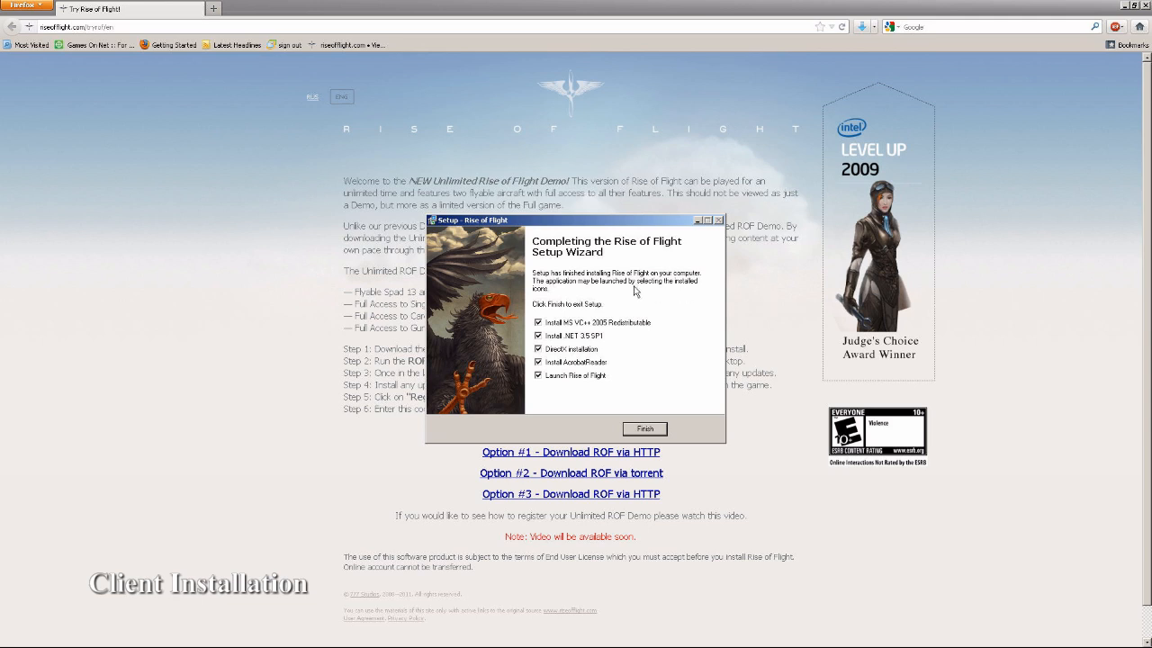
pyautogui.moveTo(584, 295)
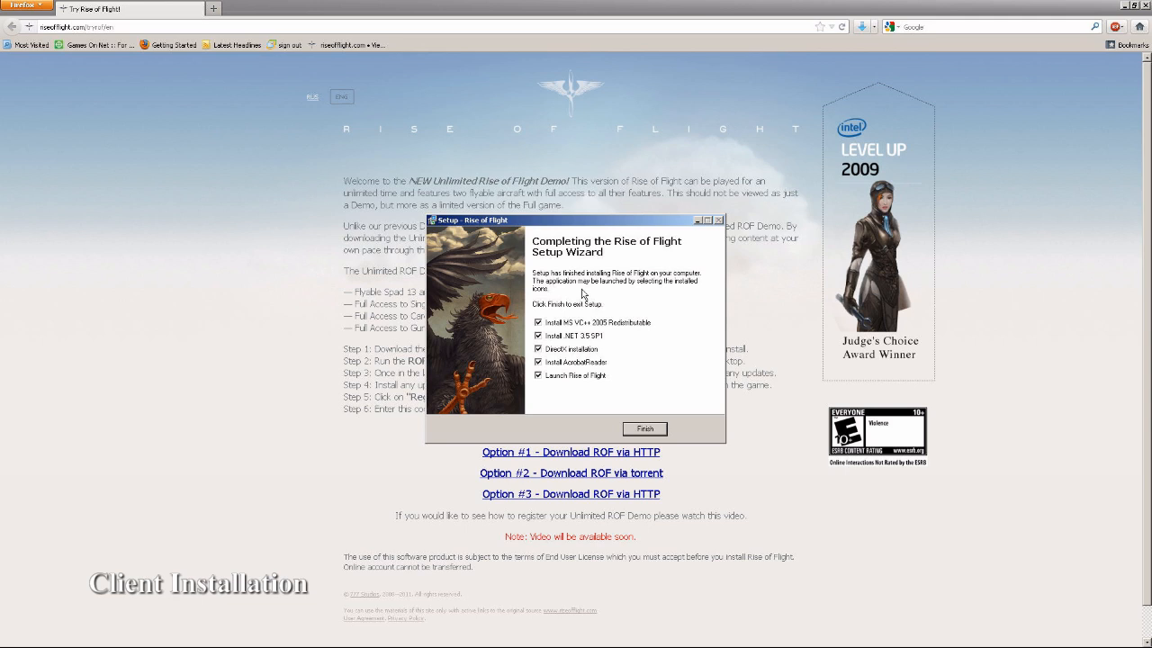
pyautogui.moveTo(566, 331)
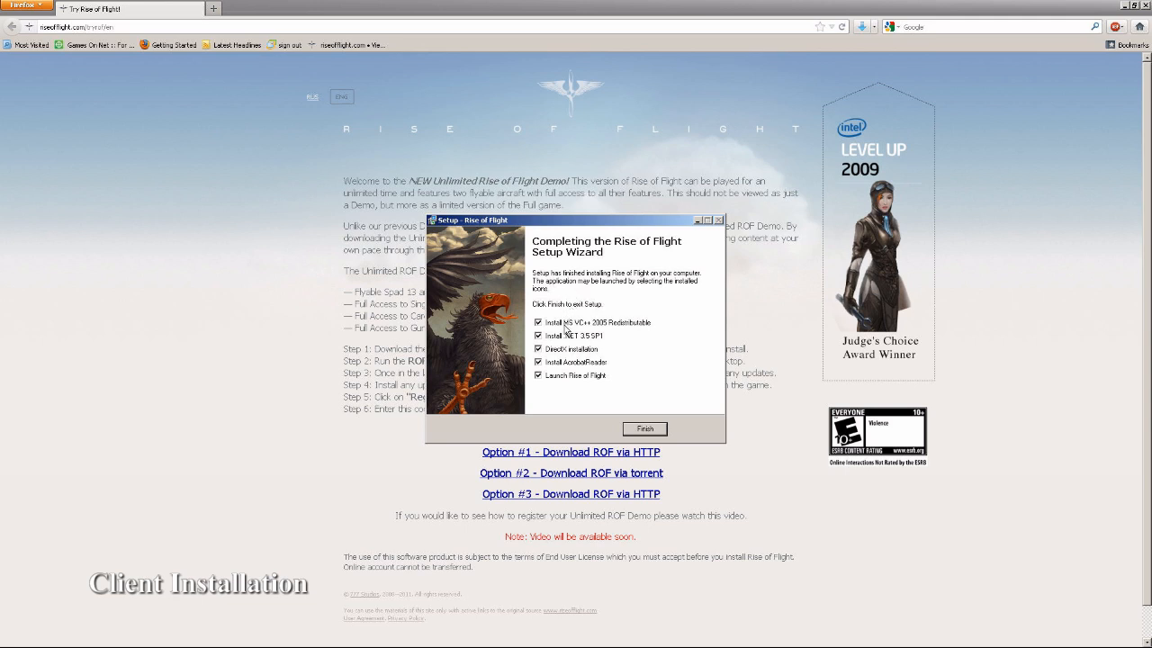
pyautogui.moveTo(568, 344)
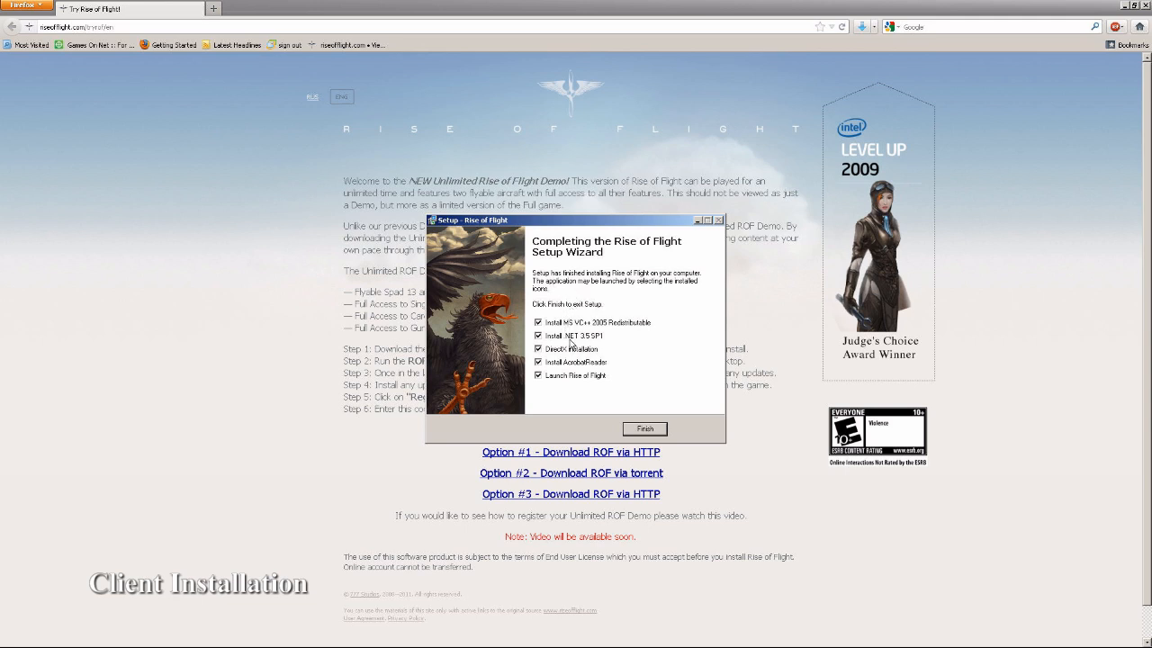
pyautogui.moveTo(576, 363)
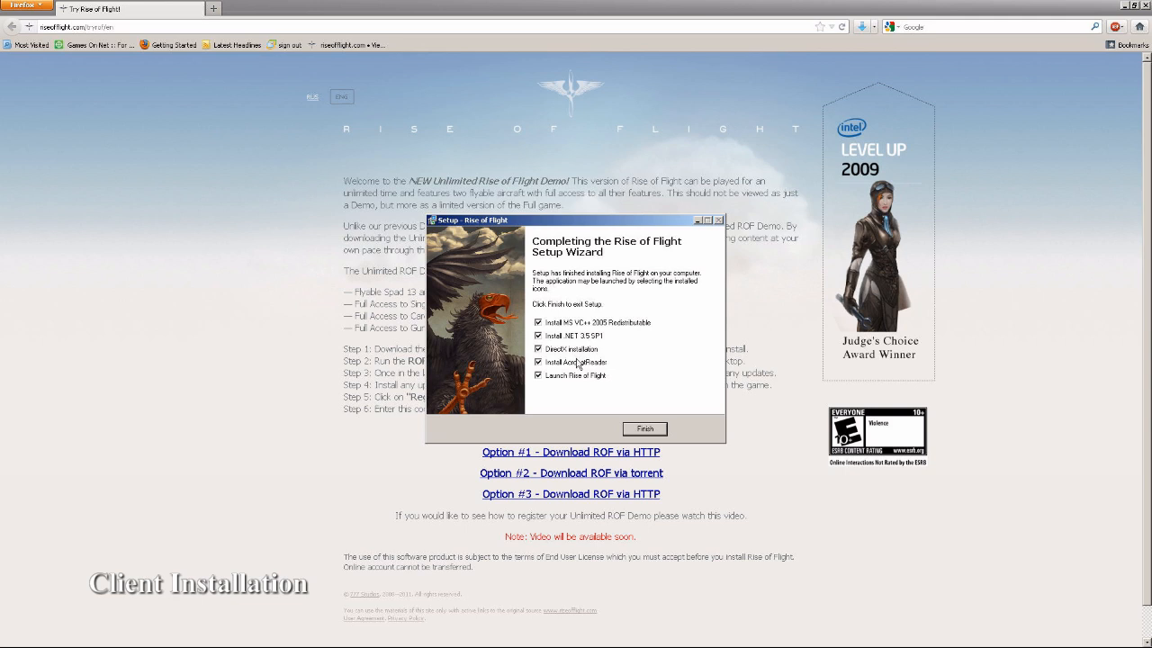
pyautogui.moveTo(575, 364)
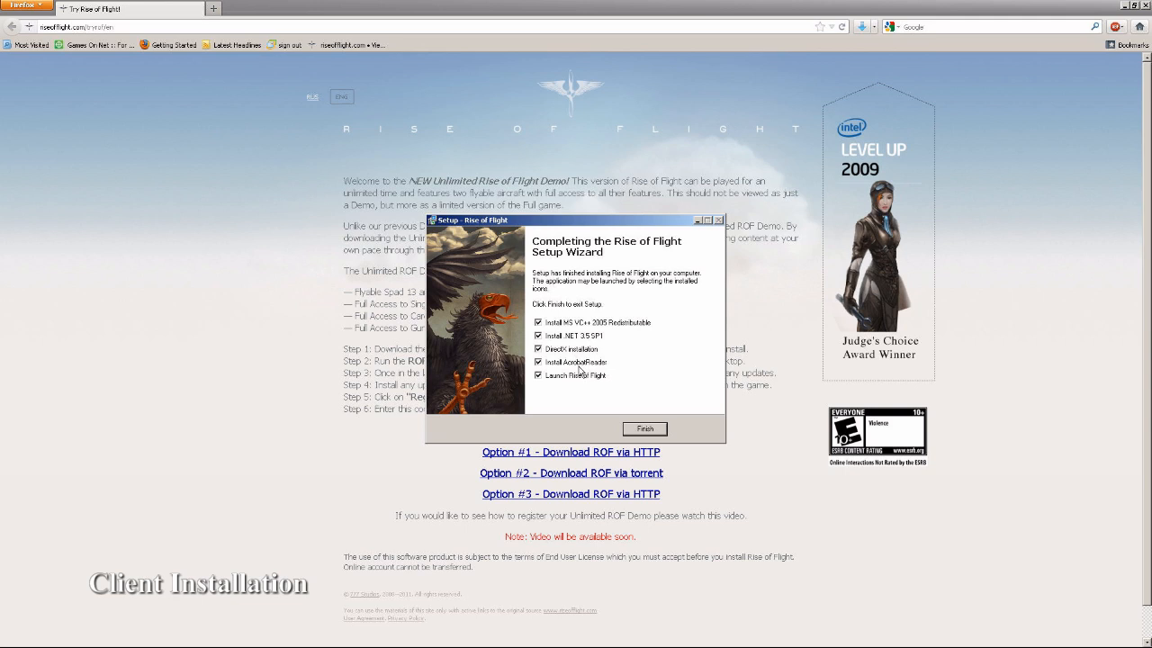
pyautogui.moveTo(608, 421)
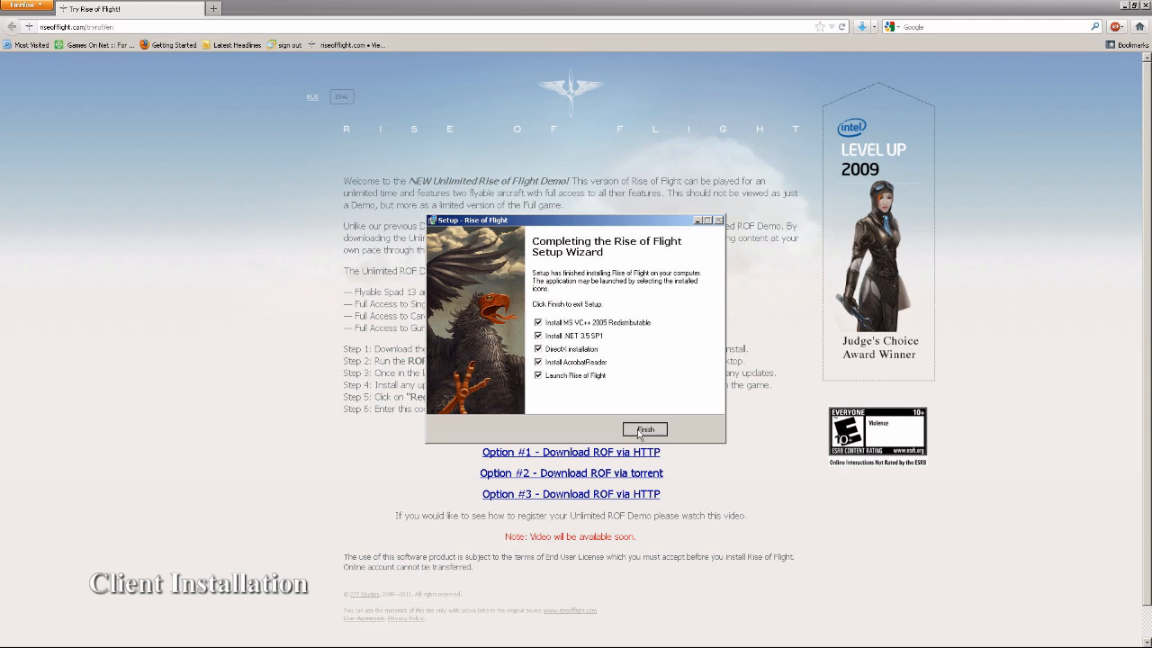
# Finish setup with Visual C++, .NET, DirectX, Adobe Reader and game launch options all ticked
pyautogui.click(645, 429)
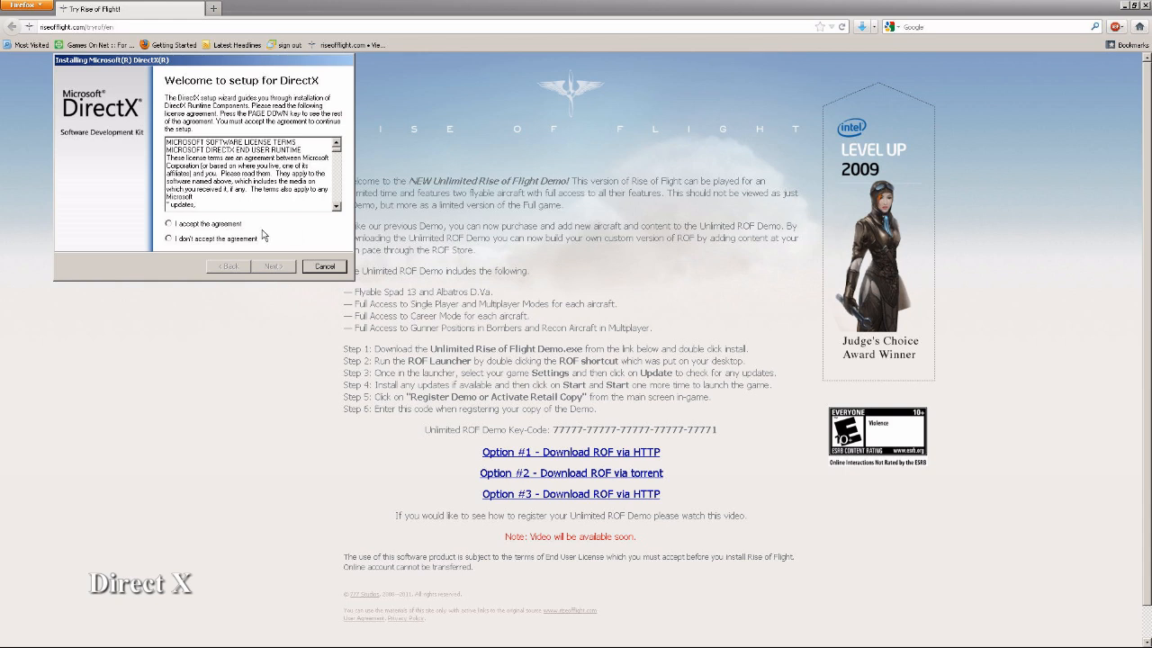
# Accept the DirectX license, install the components and close the completed installer
pyautogui.click(167, 223)
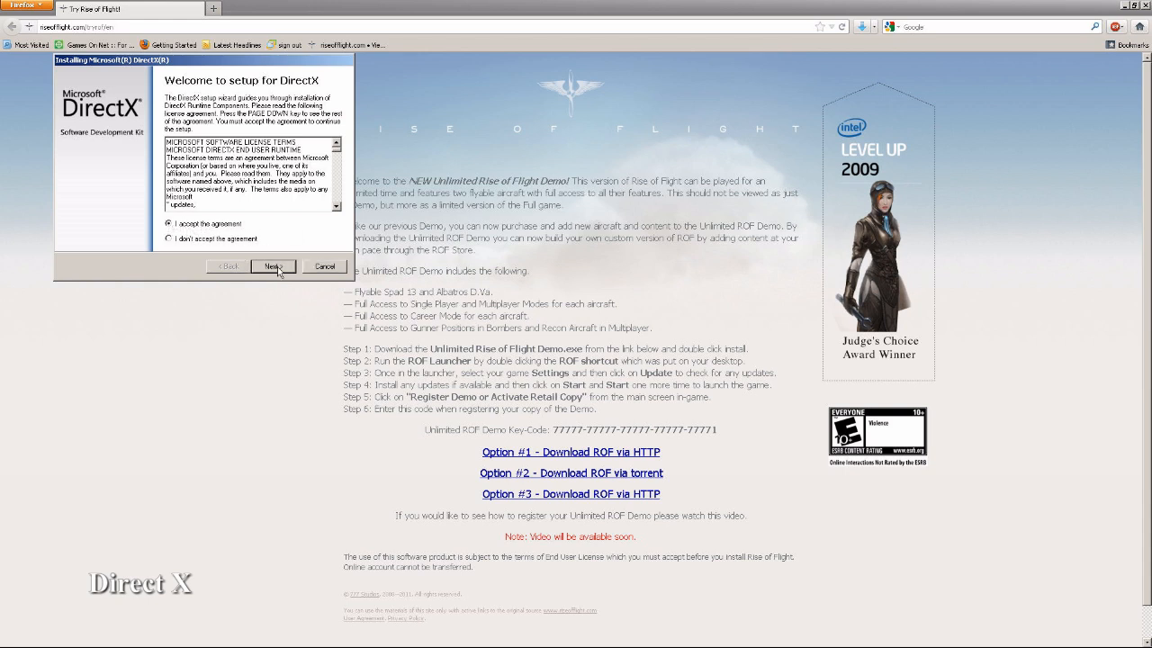
pyautogui.click(274, 266)
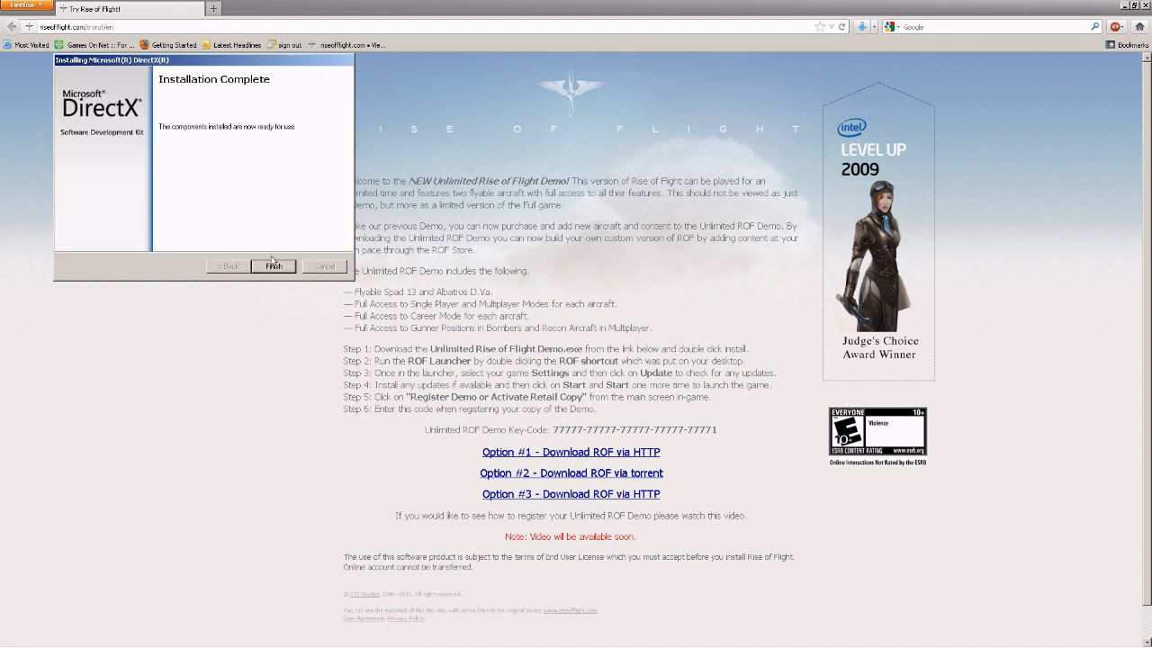
pyautogui.click(274, 267)
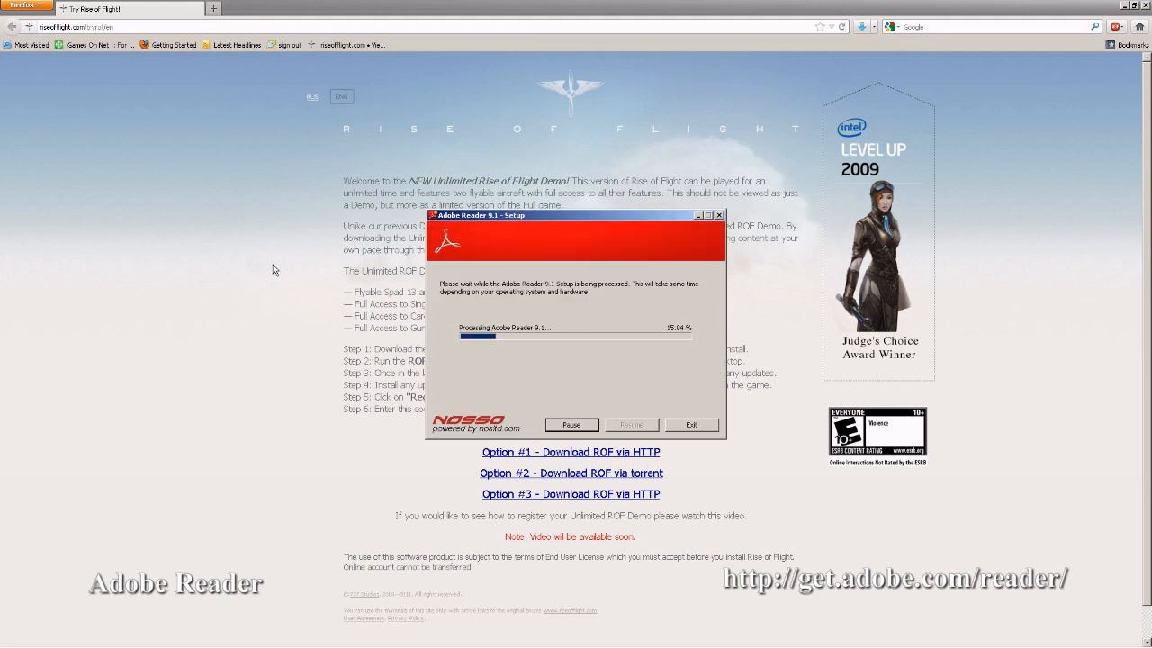
pyautogui.moveTo(615, 245)
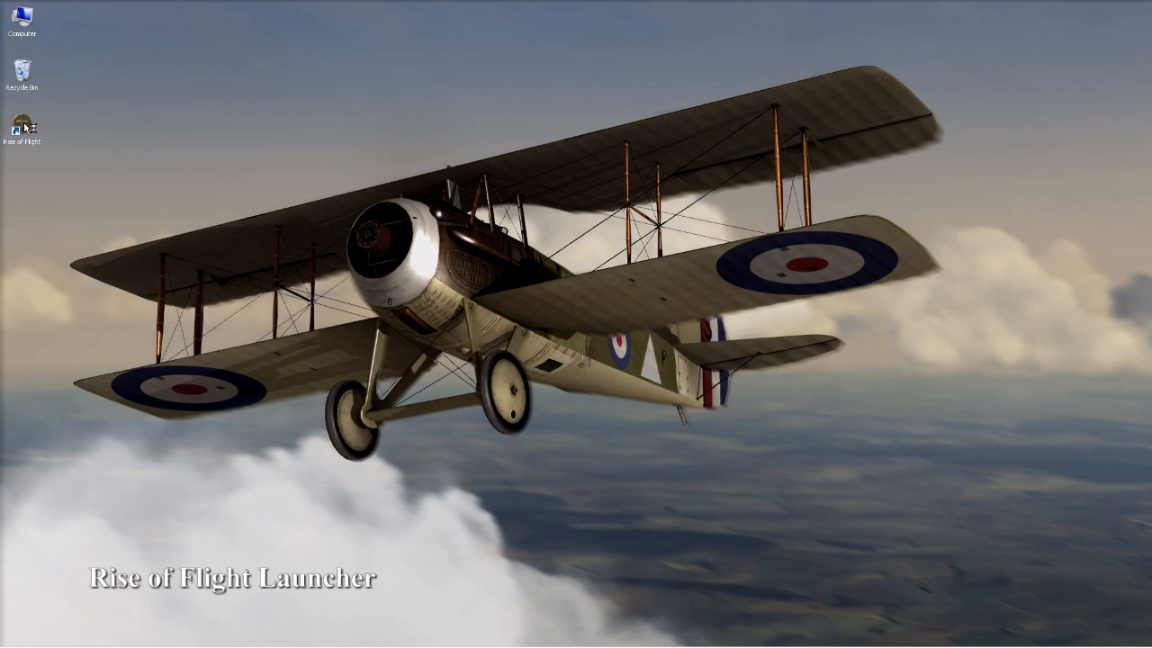
# Launch Rise of Flight from its desktop shortcut to reach the launcher's news page
pyautogui.doubleClick(22, 124)
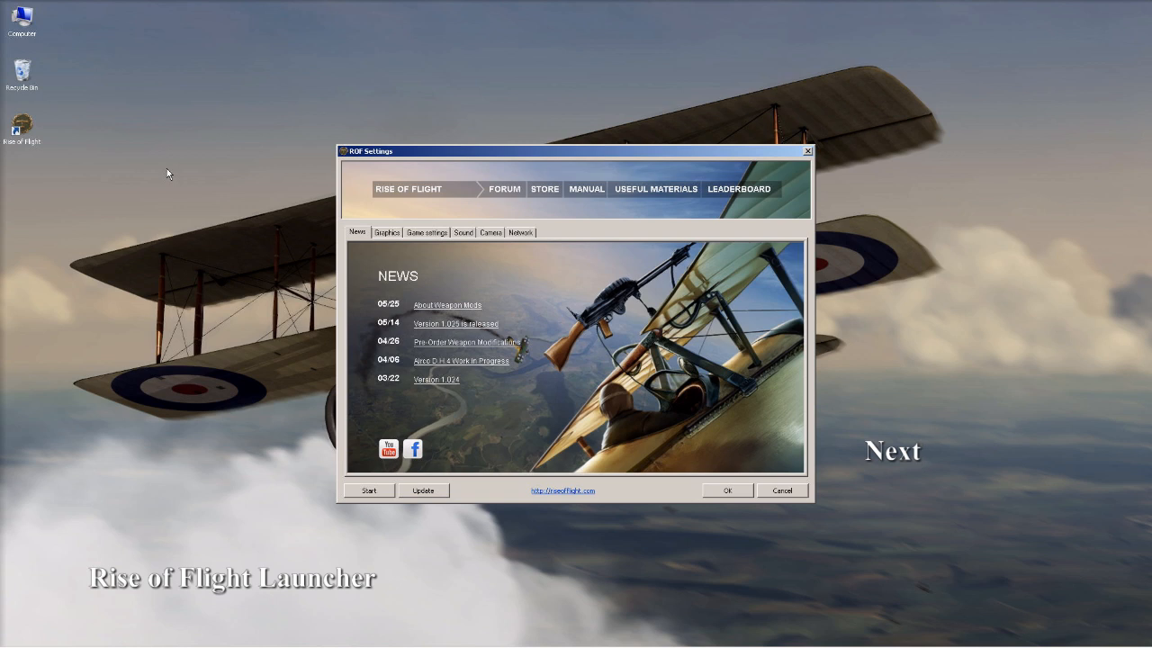